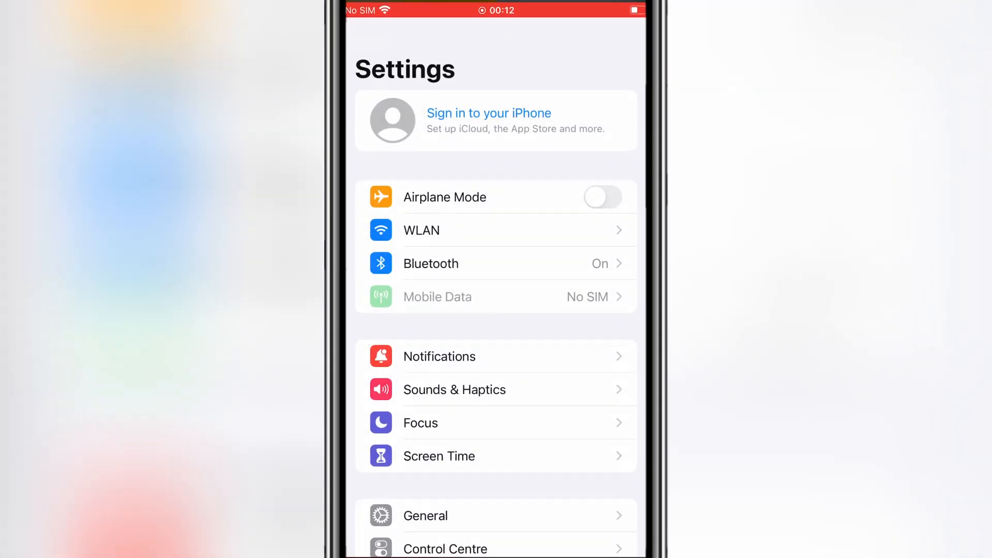
- Check the About page showing an iPhone 7 Plus on software version 15.8.1
scroll(down, 3)
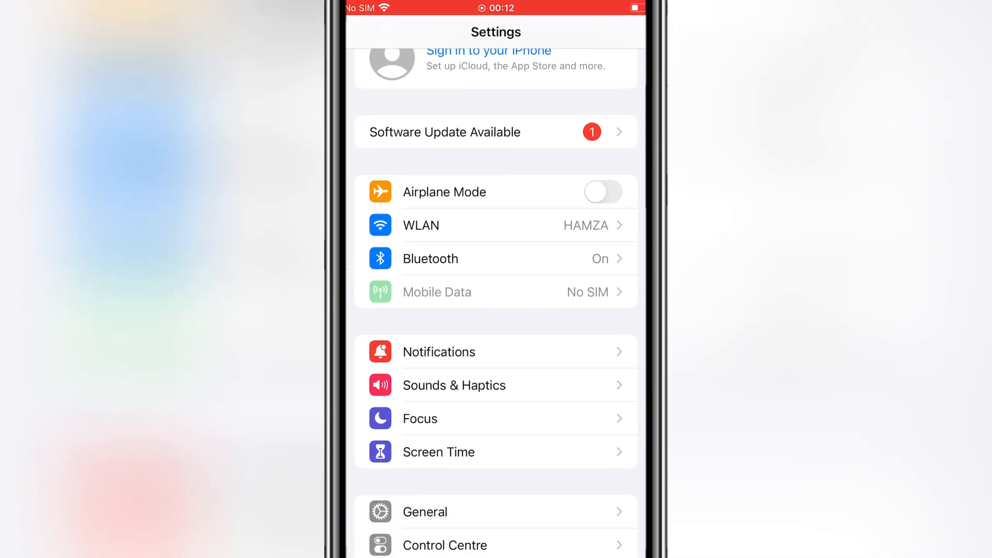
click(425, 512)
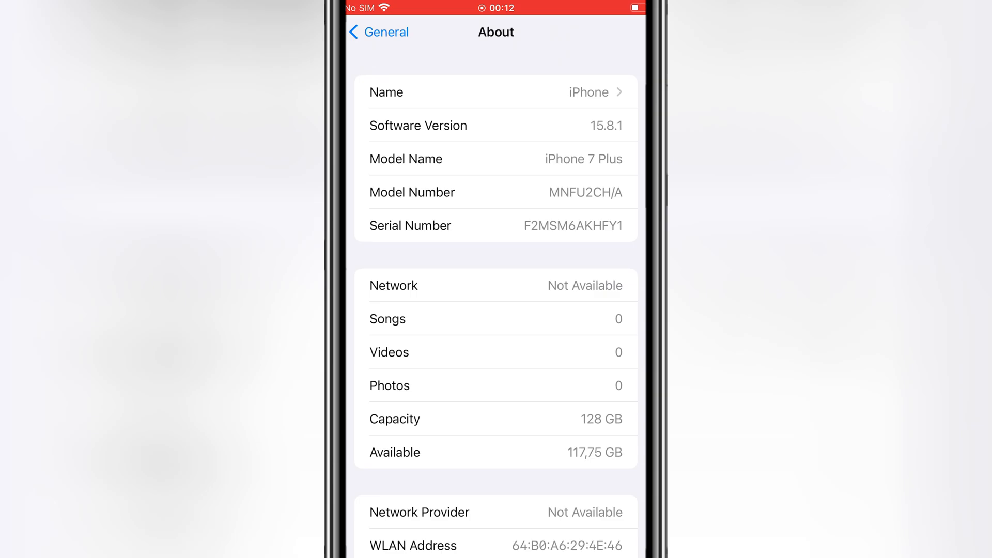
click(379, 32)
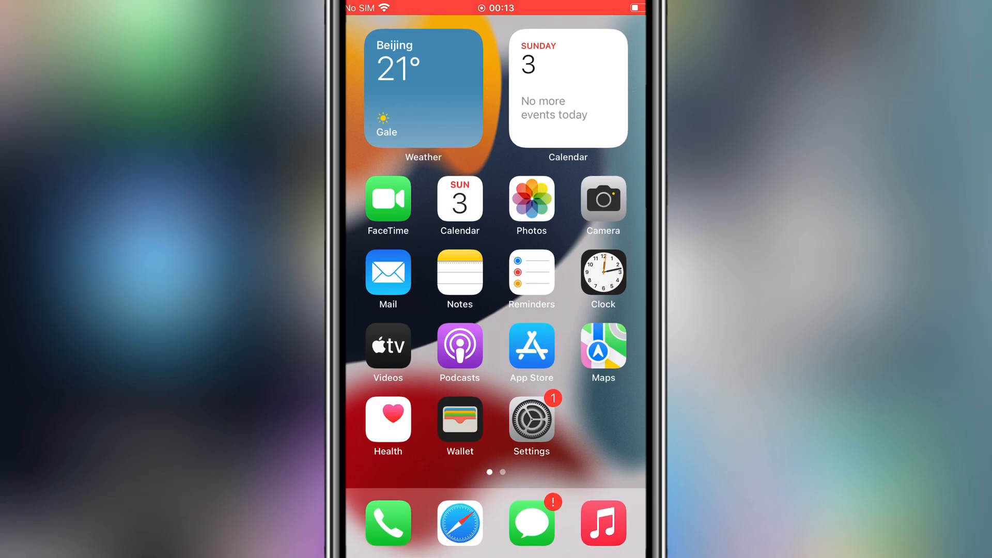
- Reach the misakaX README's Setting Up section with the Save MobileGestalt shortcut link
click(459, 522)
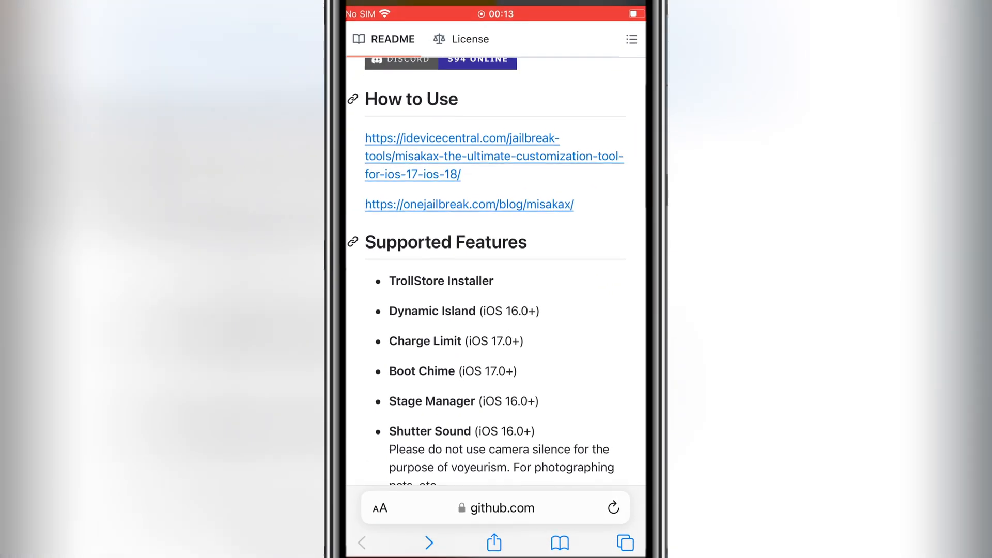
scroll(down, 3)
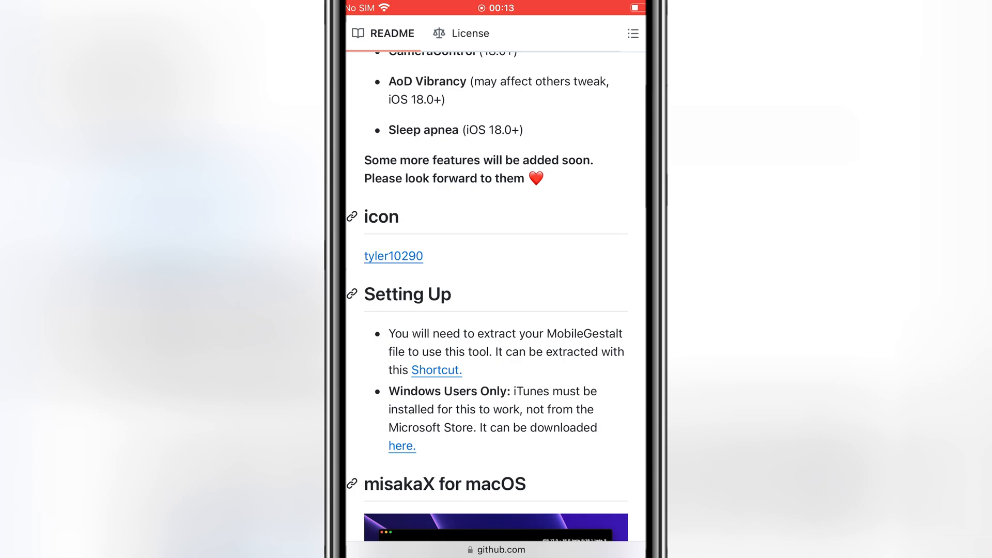
scroll(down, 3)
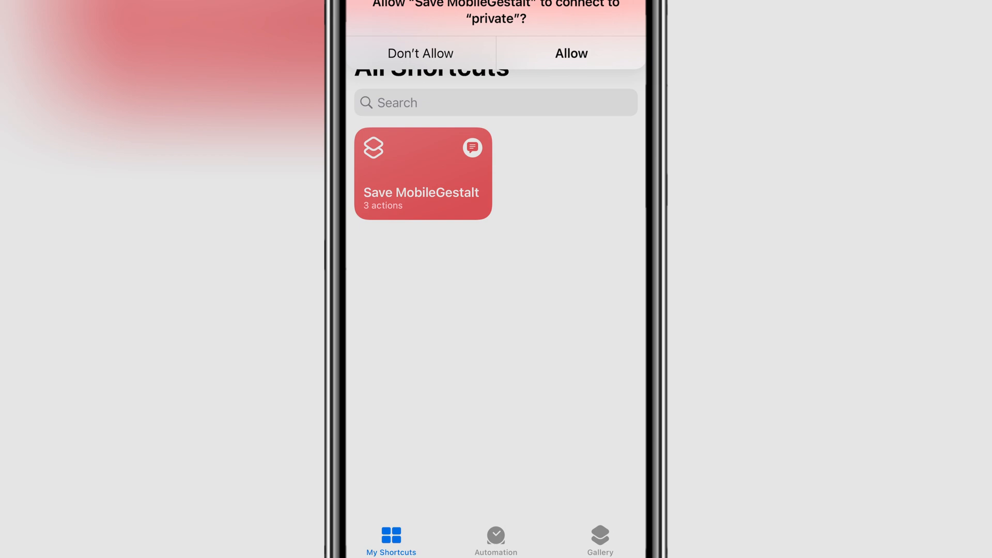
- Allow the shortcut's connection and save the extracted MobileGestalt file On My iPhone
click(571, 53)
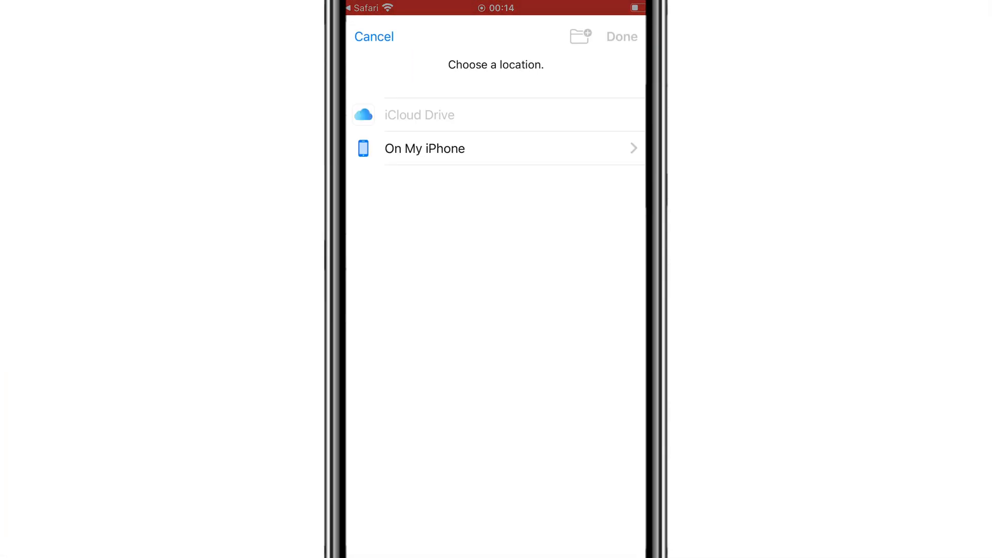
click(423, 148)
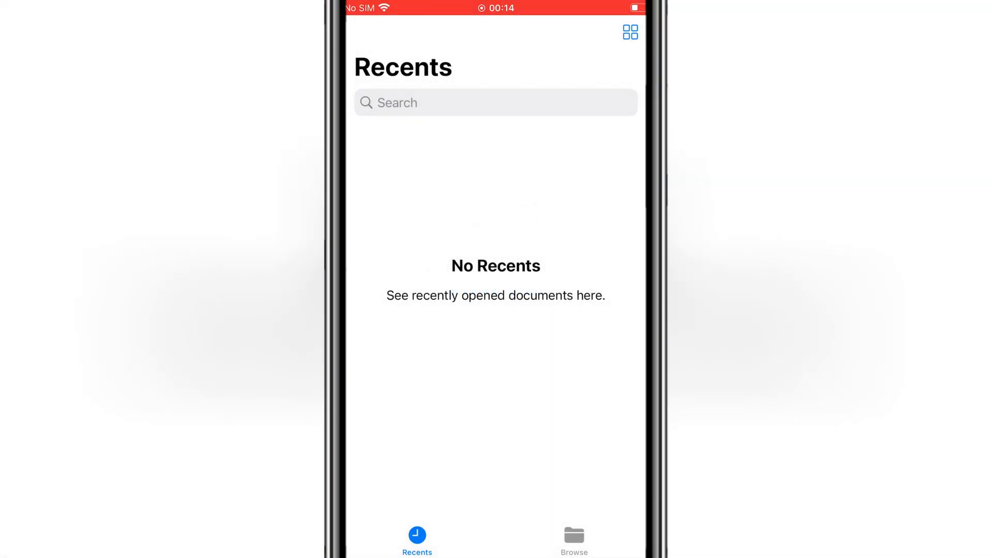
- Locate the MobileGestalt file under On My iPhone and share it to the computer
click(574, 539)
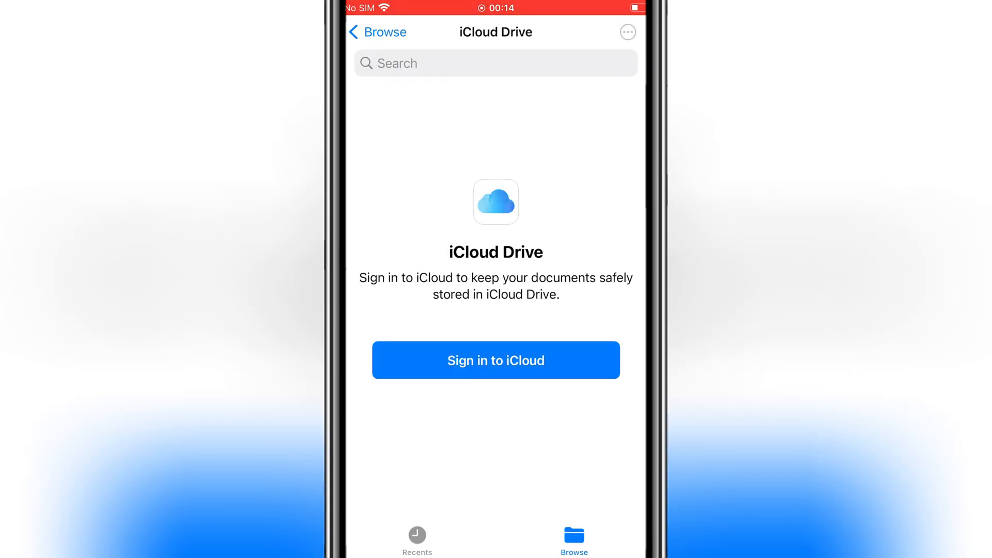
click(379, 32)
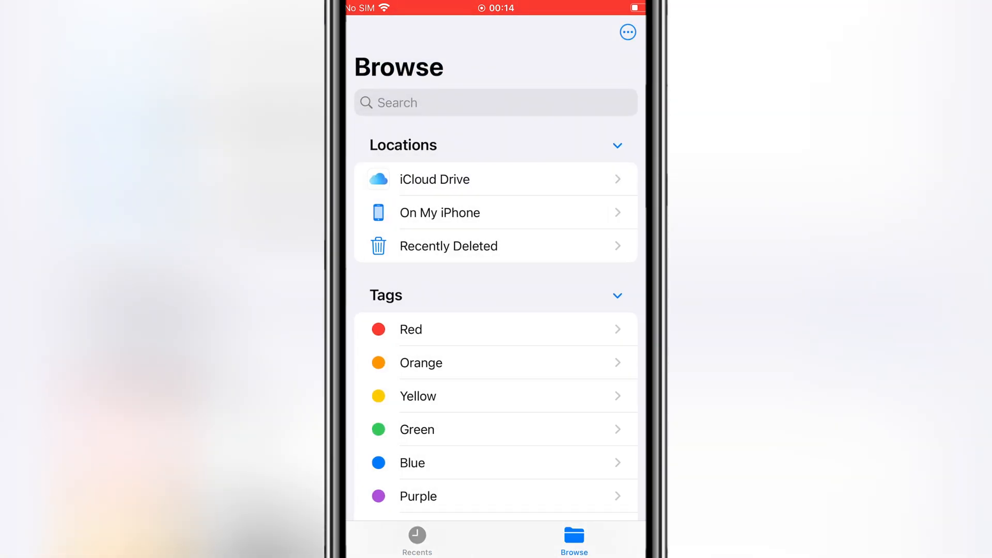
click(439, 213)
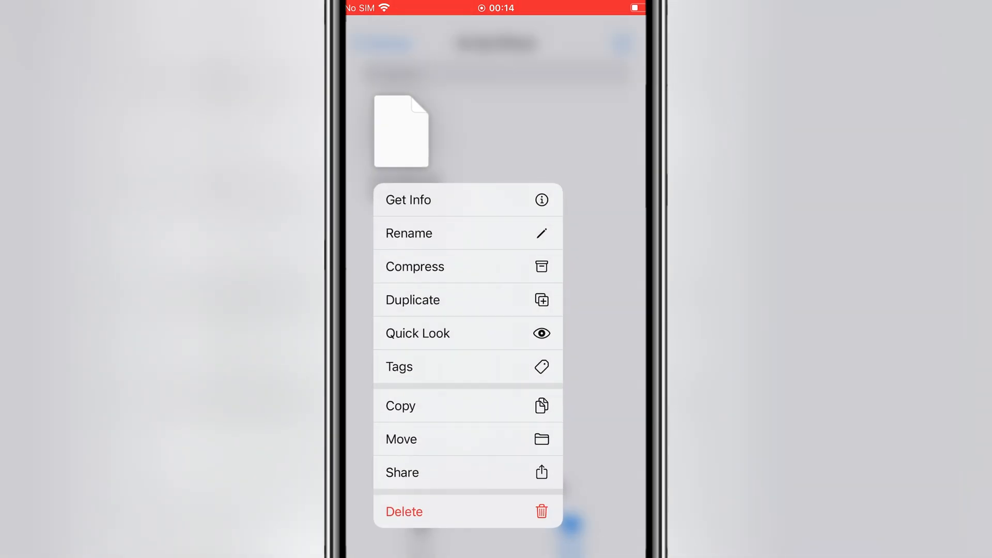
click(402, 472)
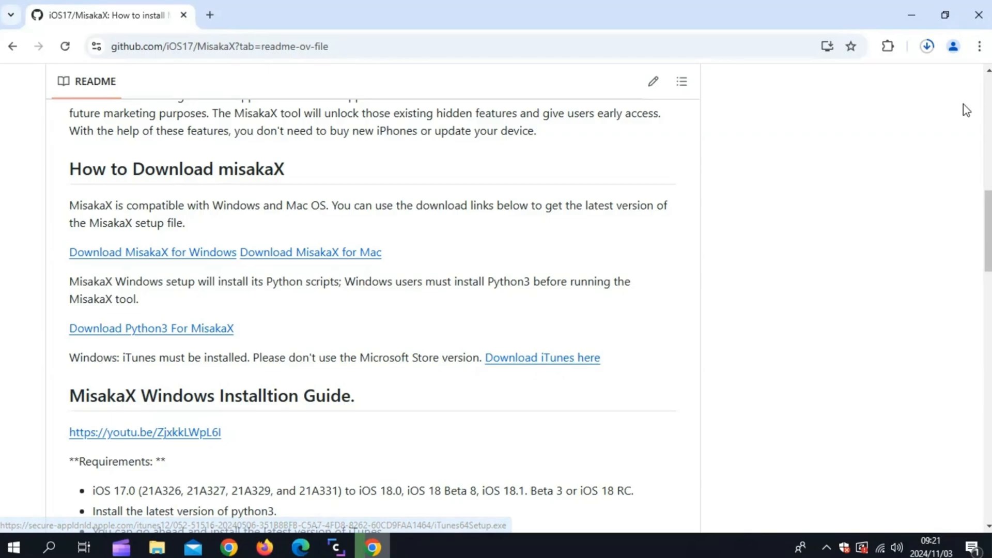
mouse_move(578, 202)
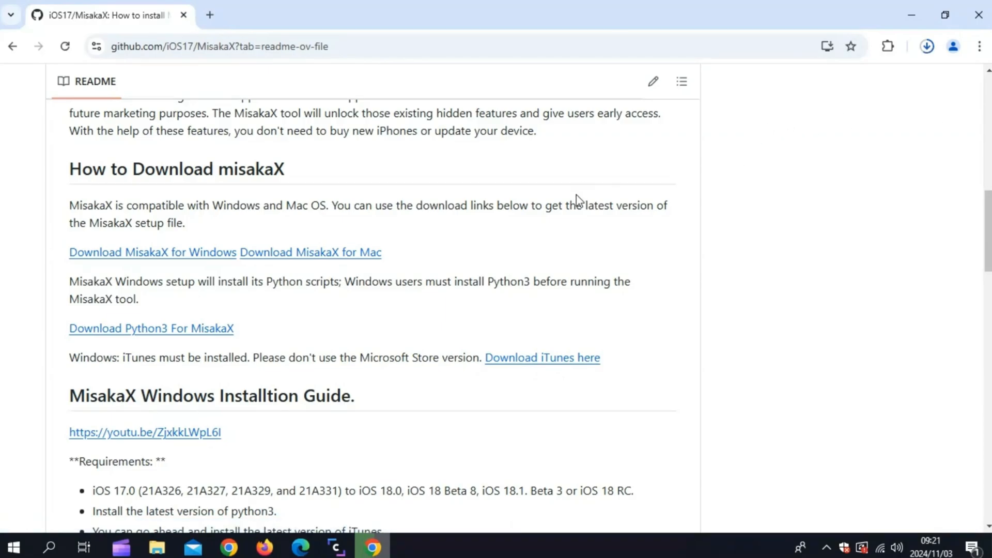
- Reach the How to Download misakaX section with its Windows, Python3 and iTunes links
scroll(down, 3)
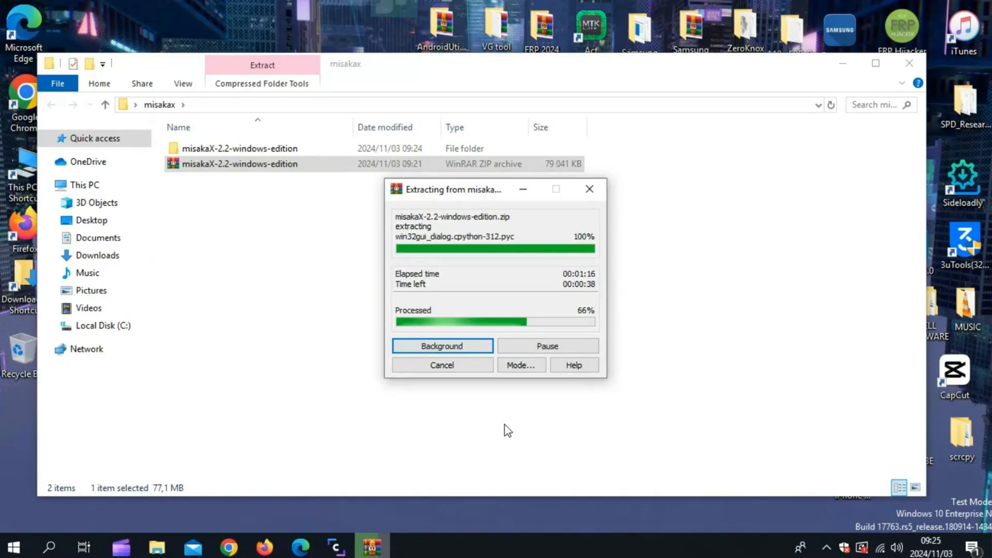
- Extract misakaX-2.2-windows-edition.zip with WinRAR and launch misakaX.exe
right_click(198, 165)
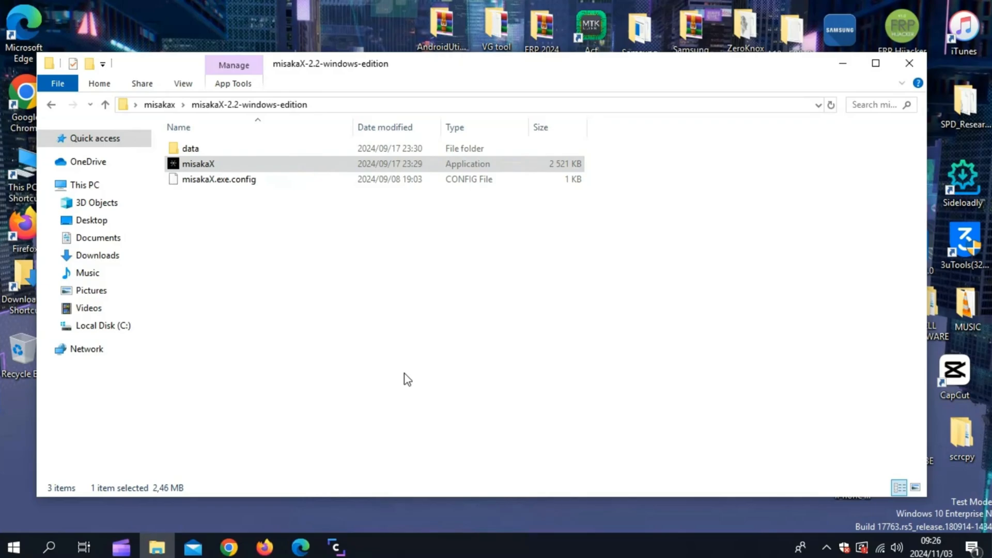
double_click(199, 164)
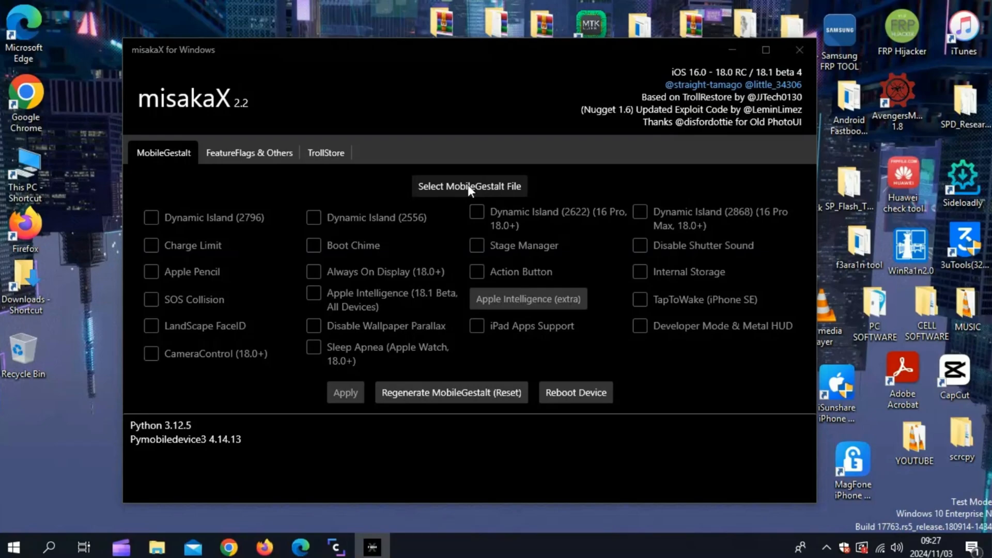
- Load com.apple.MobileGestalt from the Desktop, identifying the iPhone 7 Plus on iOS 15.8.1
click(469, 185)
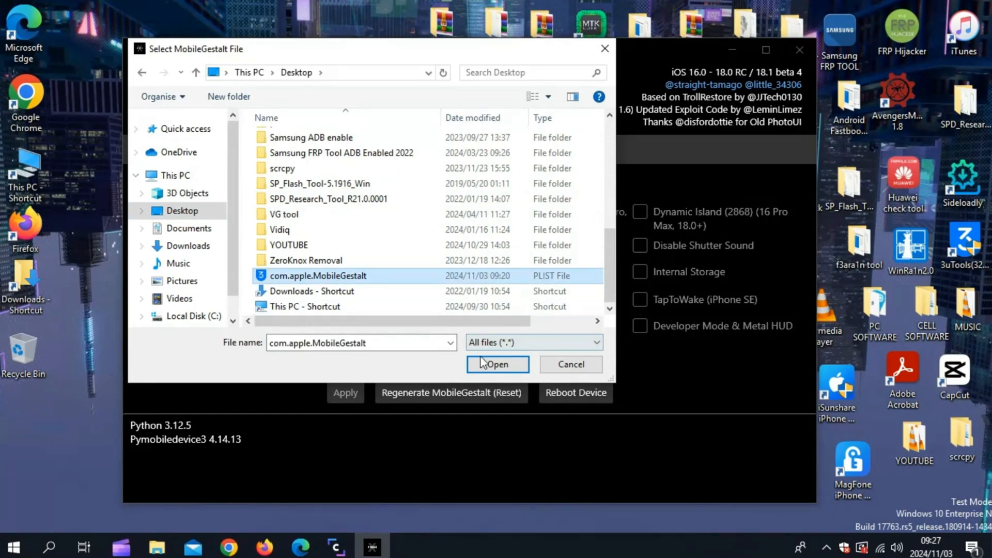
click(497, 364)
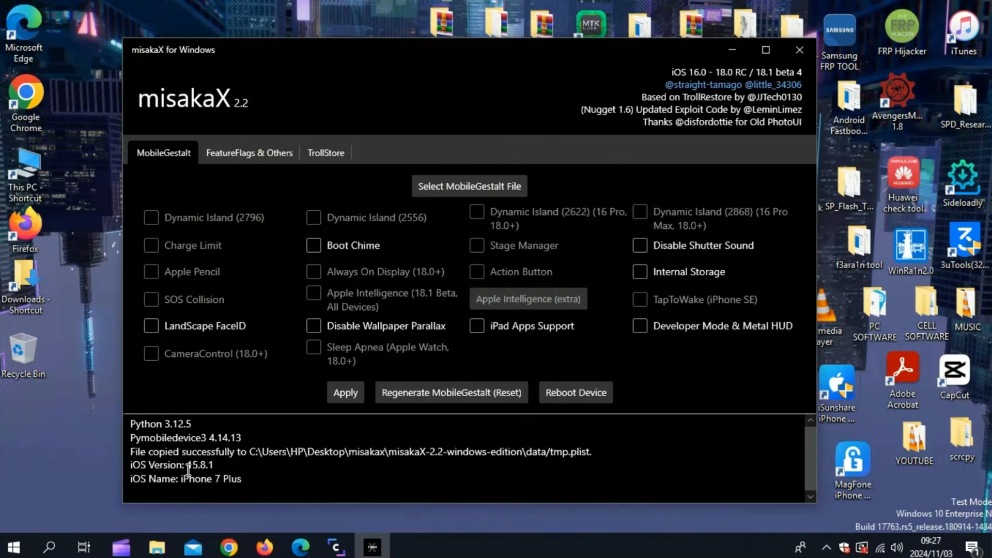
click(325, 153)
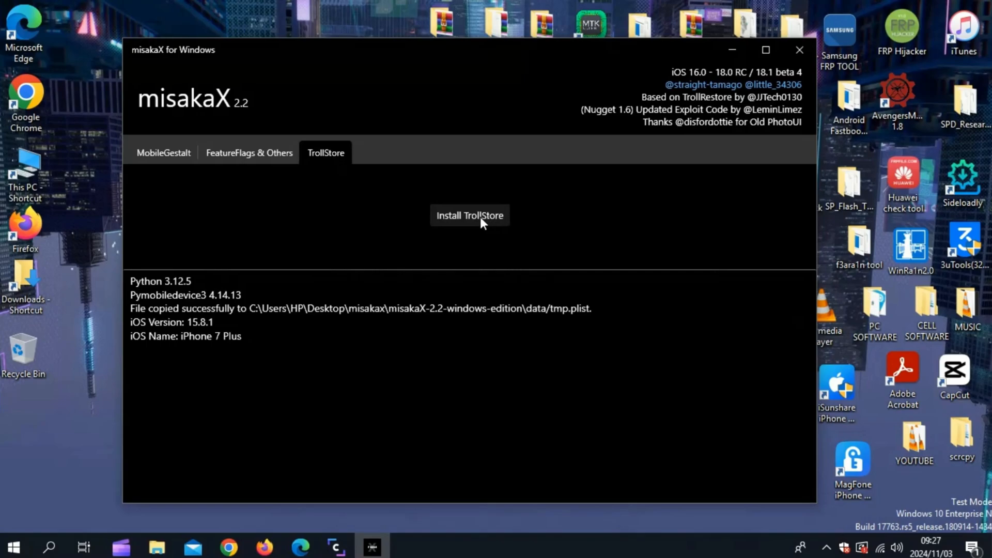
- Install TrollStore onto the iPhone and confirm the 'Success. Rebooting Device...' message
click(469, 215)
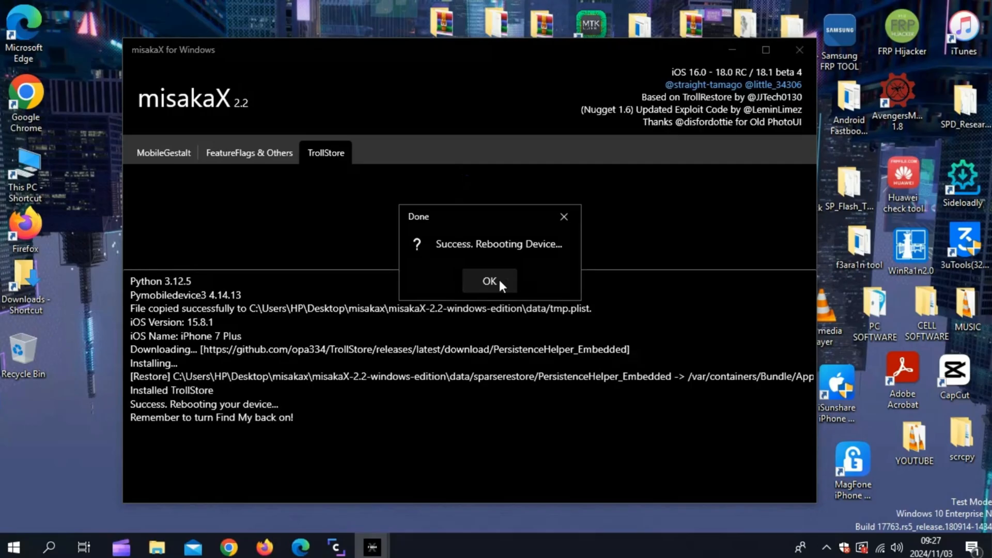
click(489, 281)
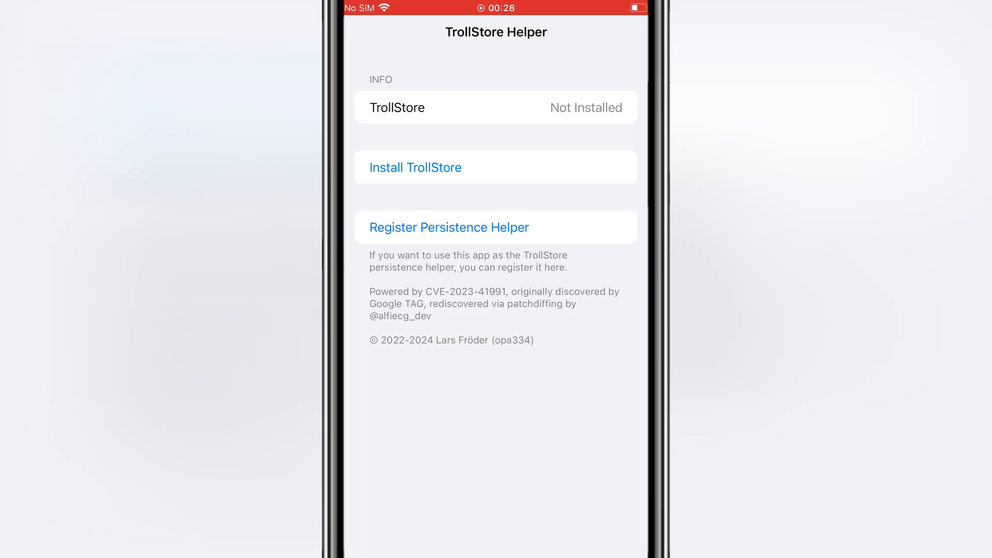
- Install TrollStore from TrollStore Helper and find its icon on the second home screen page
click(415, 168)
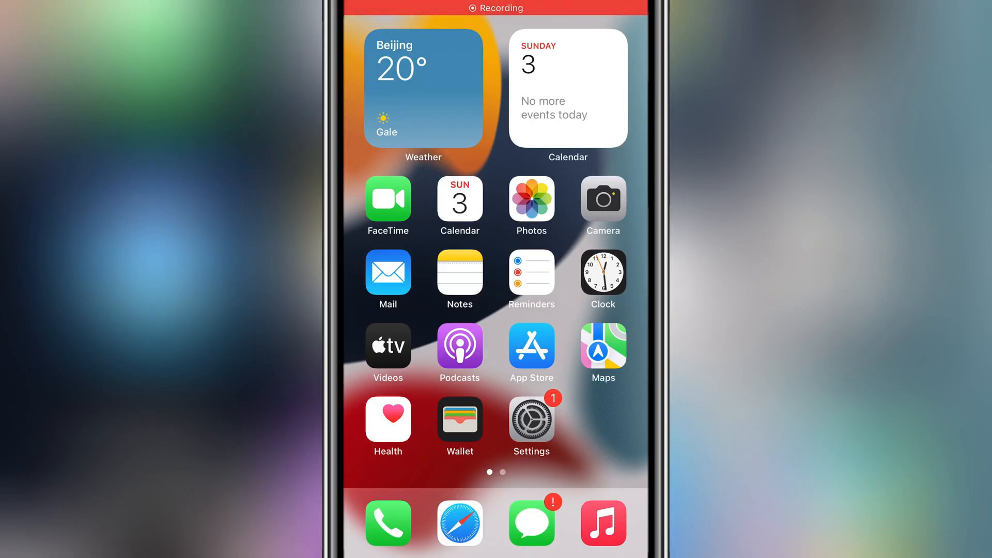
scroll(left, 3)
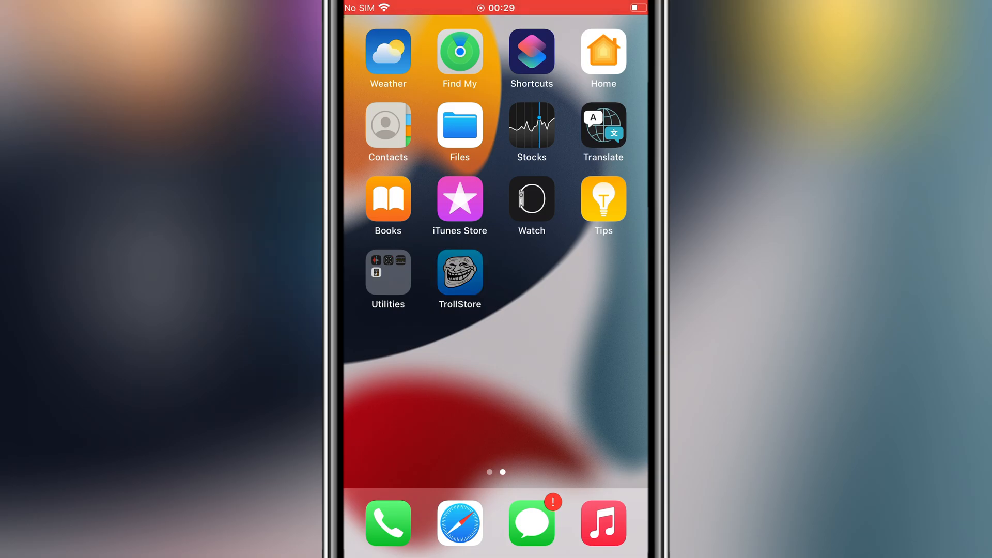
- Install ldid in TrollStore's settings for unsigned IPA support, cancelling the persistence helper choice
click(460, 275)
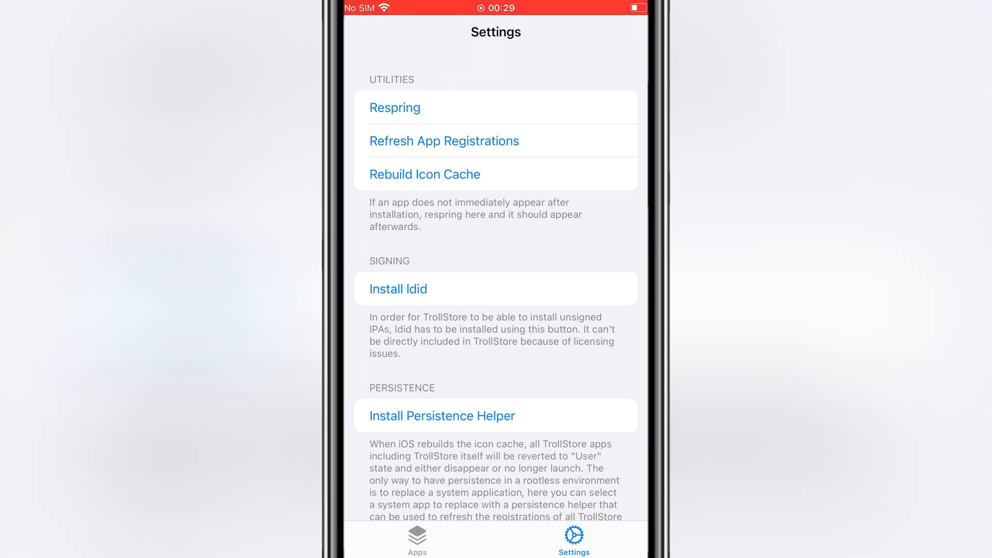
click(396, 288)
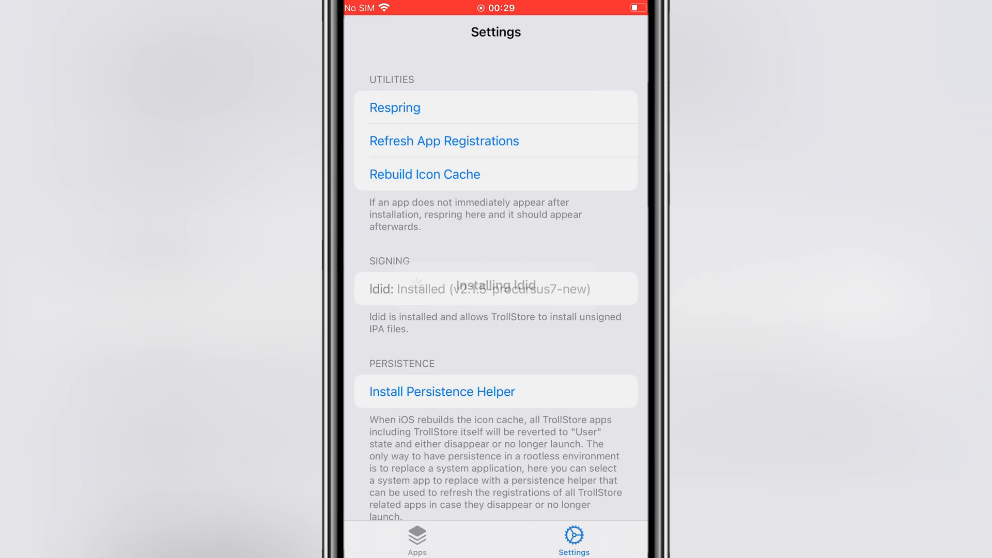
click(441, 391)
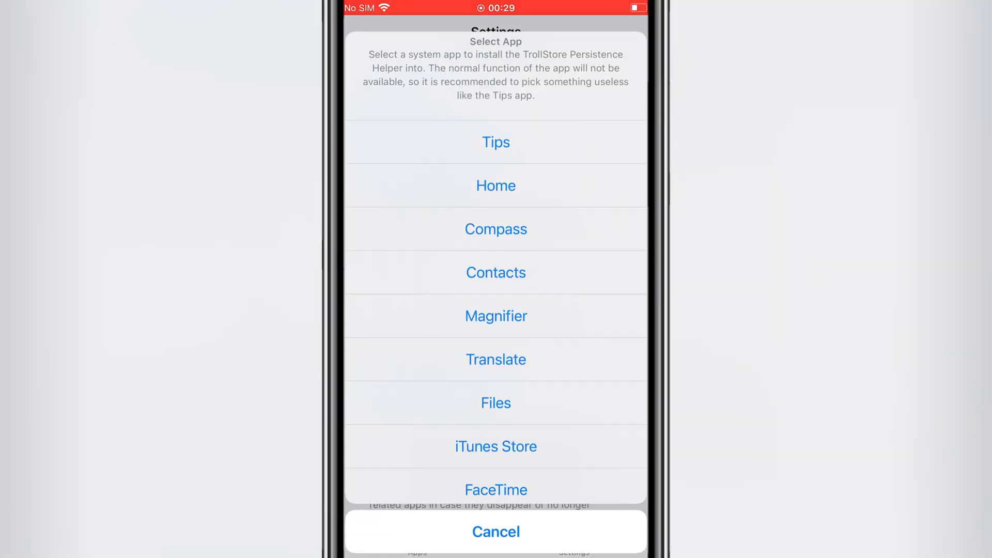
click(495, 531)
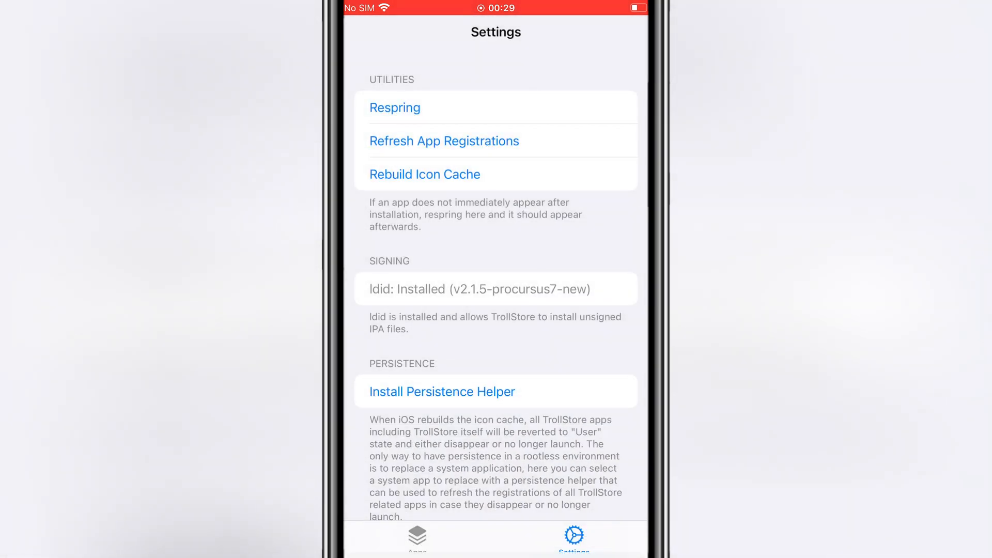
click(416, 536)
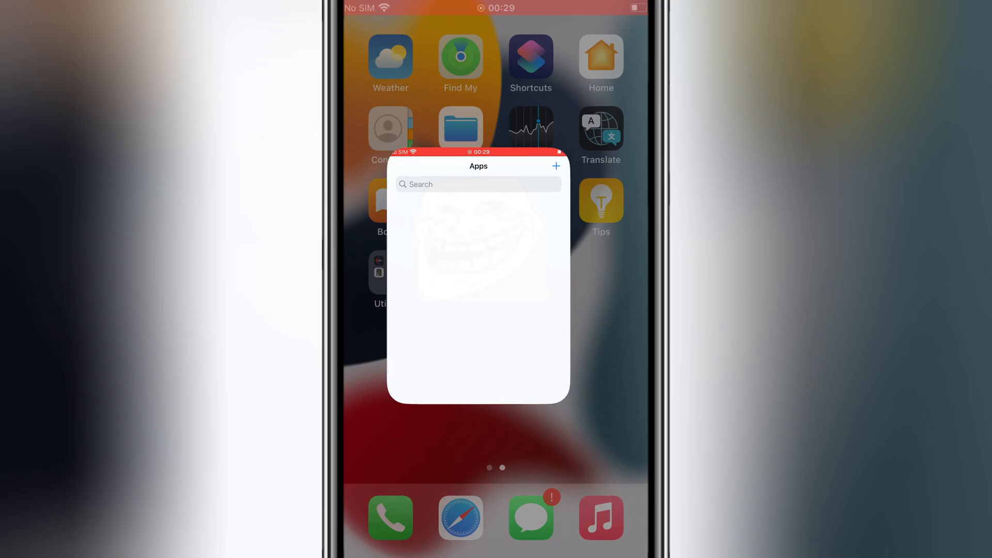
- Install Delta-2.647.716.ipa from On My iPhone through TrollStore's Install IPA File option
click(556, 165)
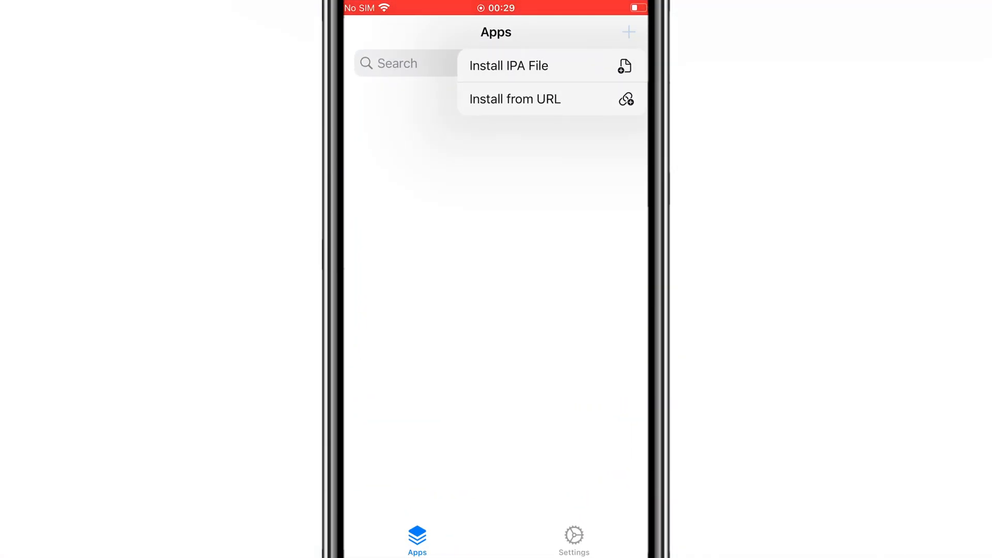
click(509, 66)
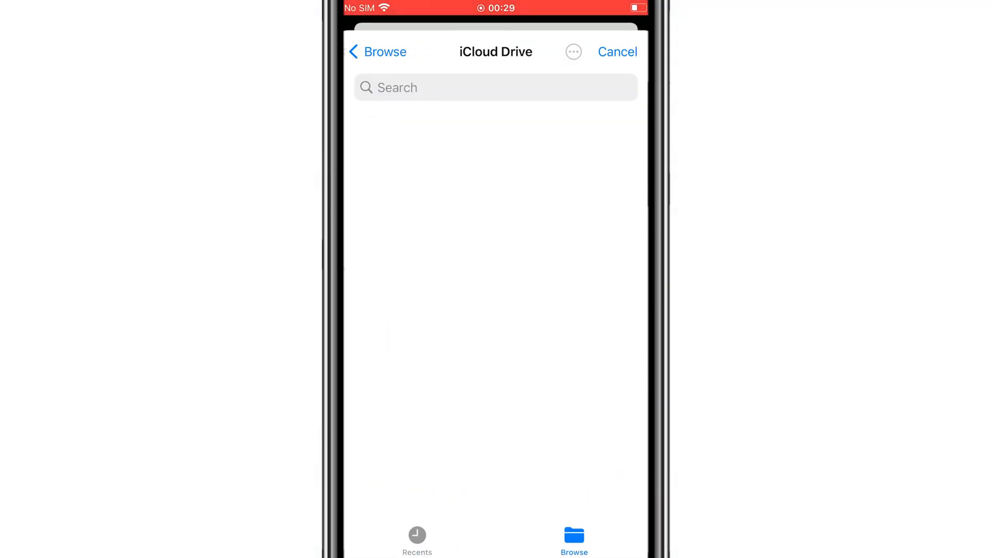
click(378, 52)
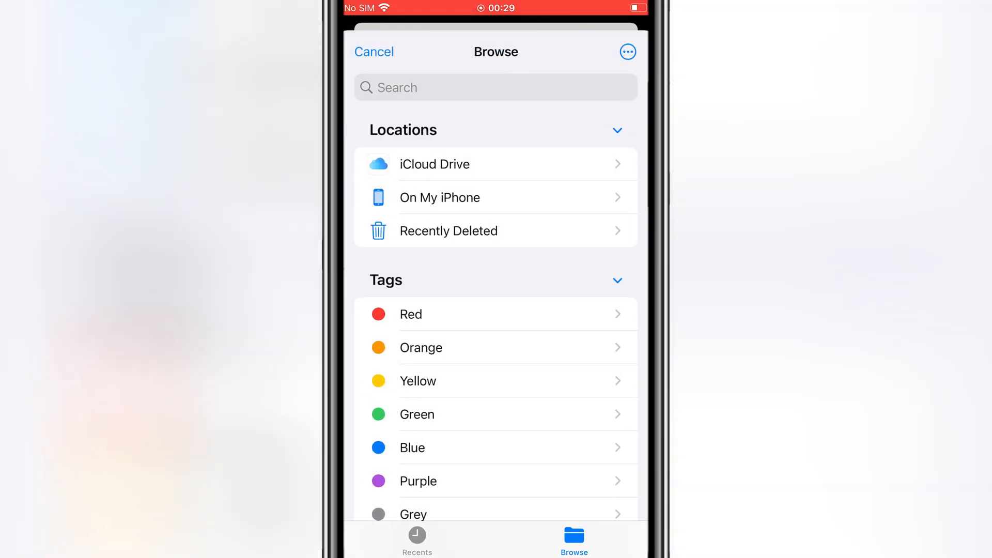
click(439, 196)
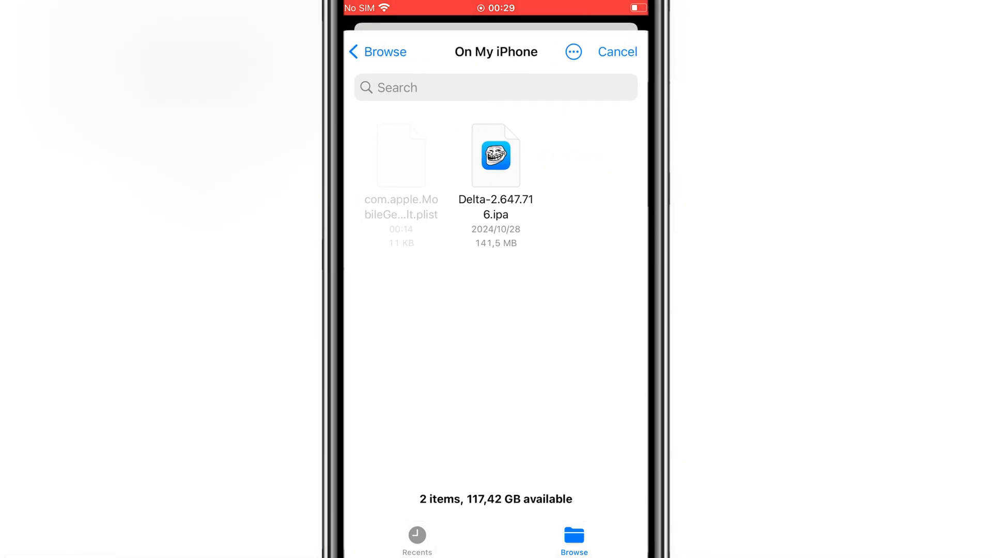
click(495, 155)
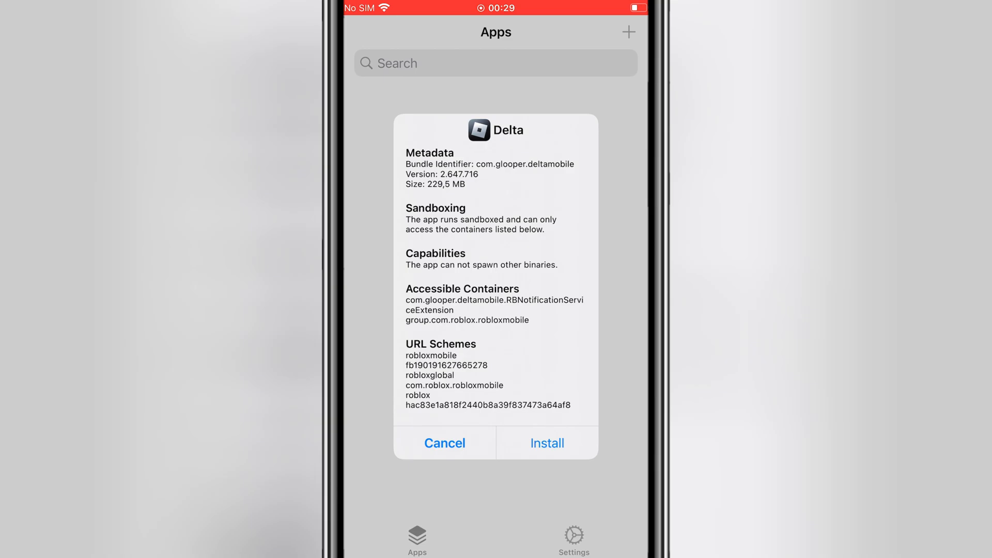
click(546, 444)
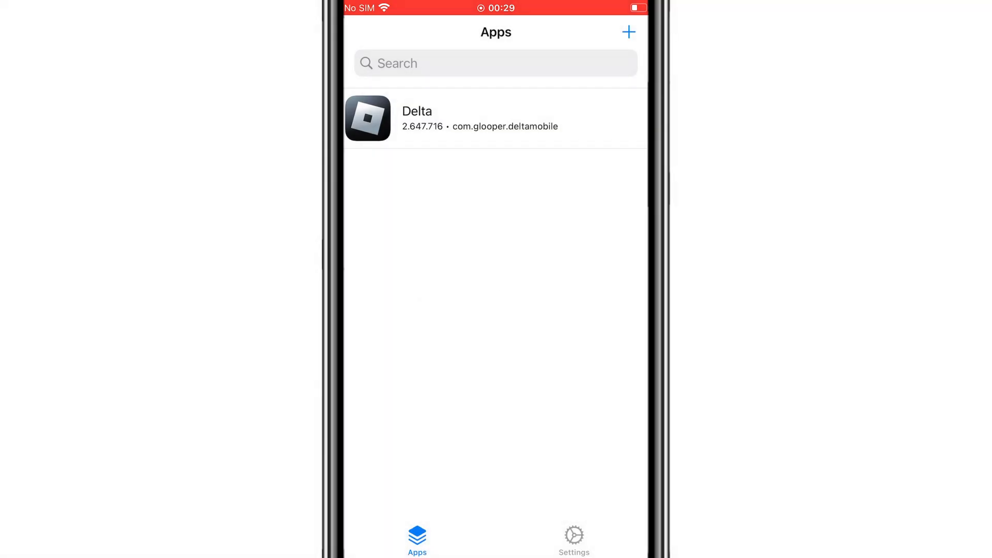
- Launch Delta from the Apps list and grant it WLAN & Mobile data so Roblox loads
click(417, 118)
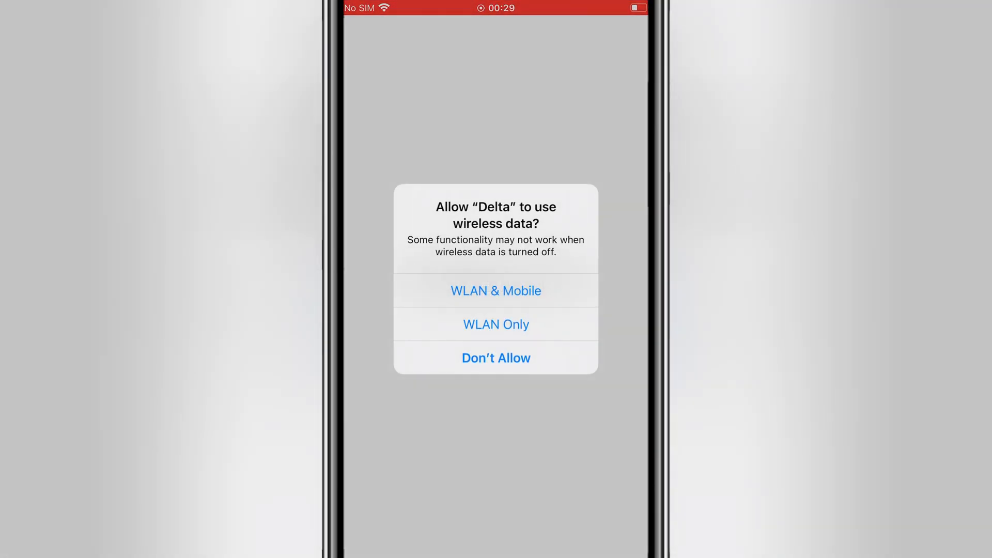
click(496, 291)
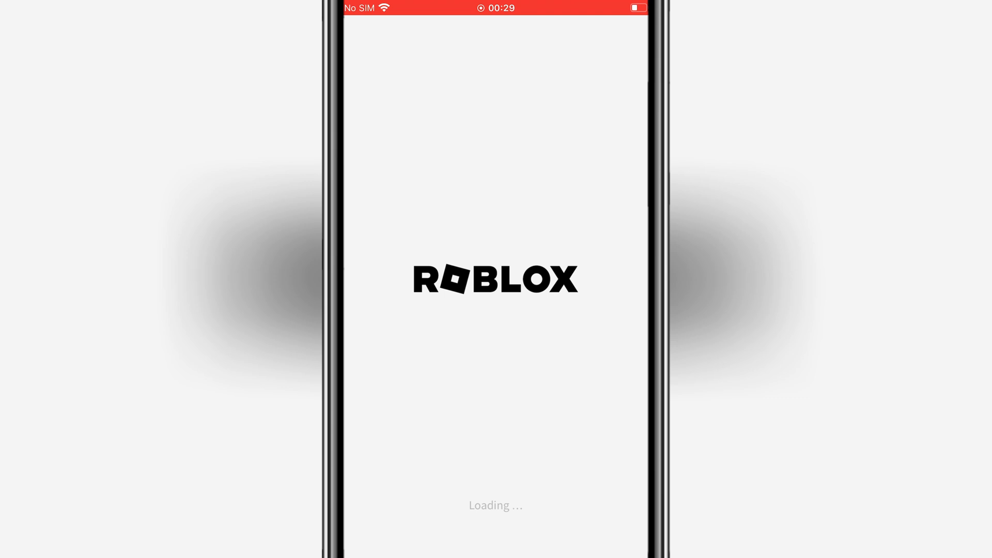